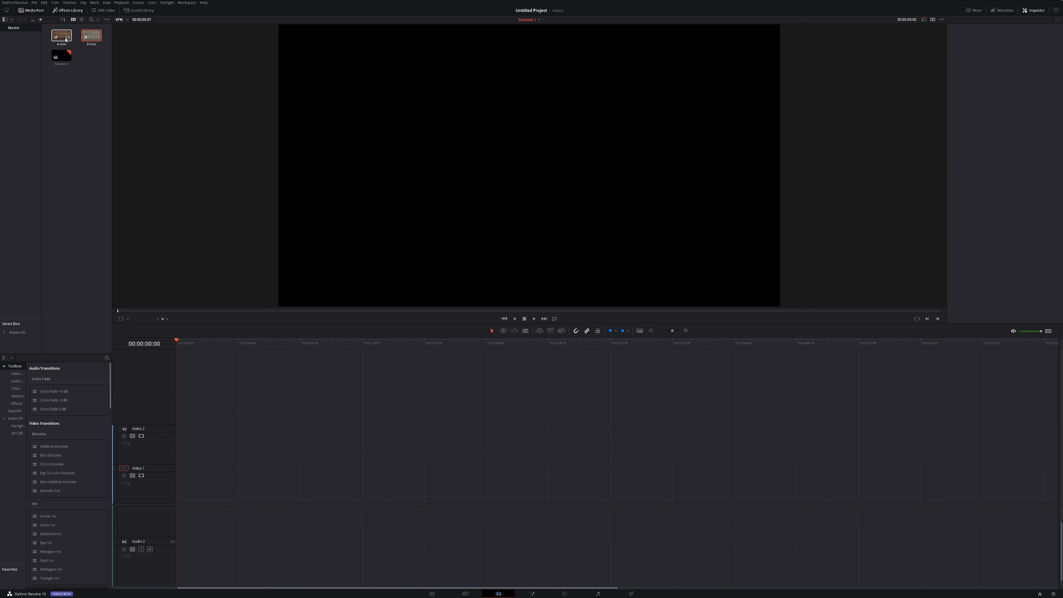
- Drag a clip from the Media Pool onto the timeline to begin stacking the two clips
{"action": "left_click_drag", "start_coordinate": [61, 36], "coordinate": [293, 483]}
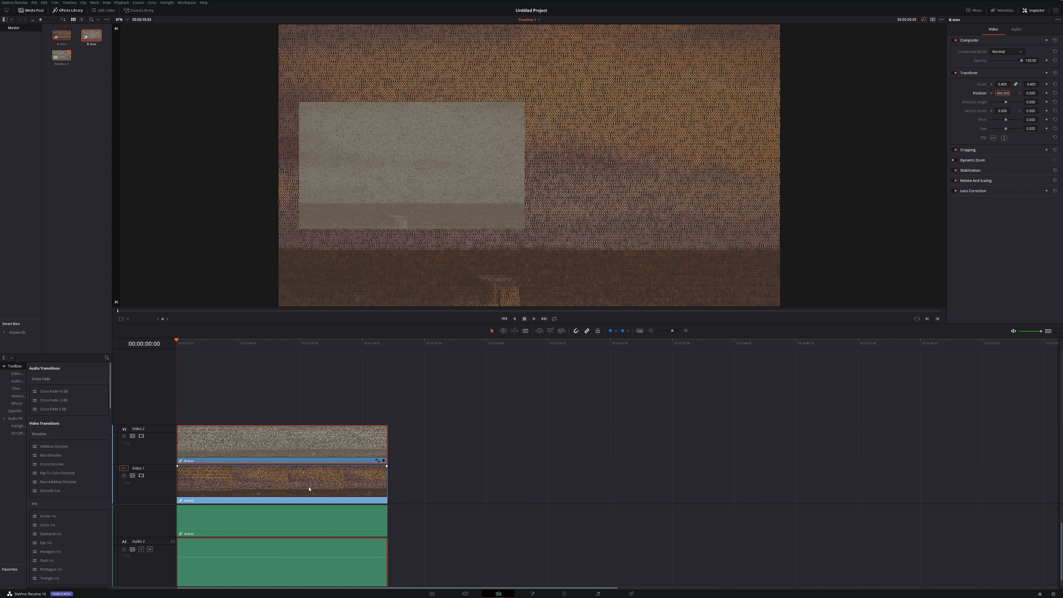
- Select the lower brown clip and play back the finished side-by-side composite
{"action": "left_click", "coordinate": [309, 489]}
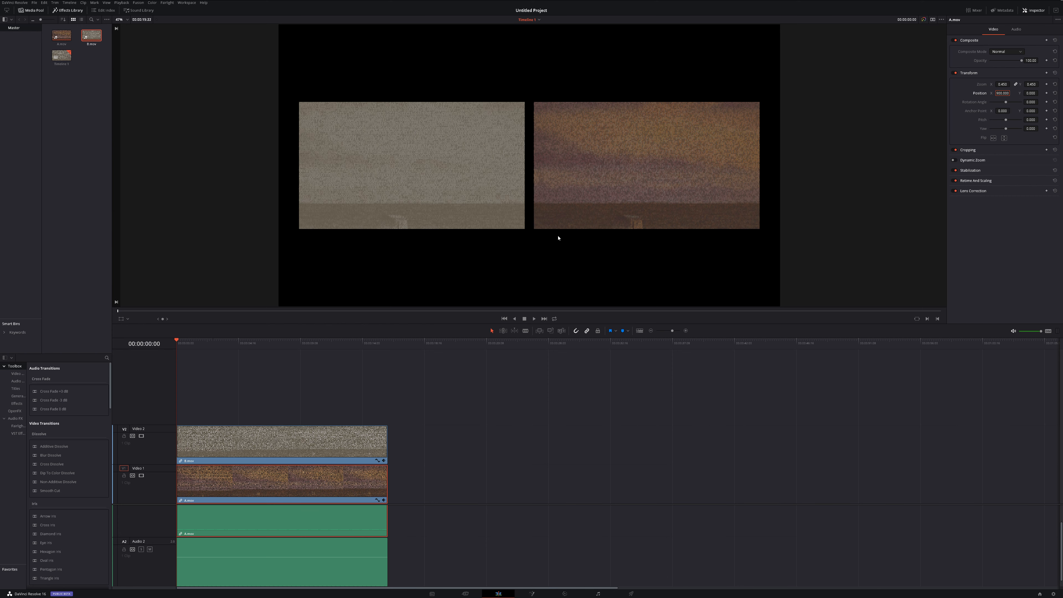
{"action": "left_click", "coordinate": [534, 319]}
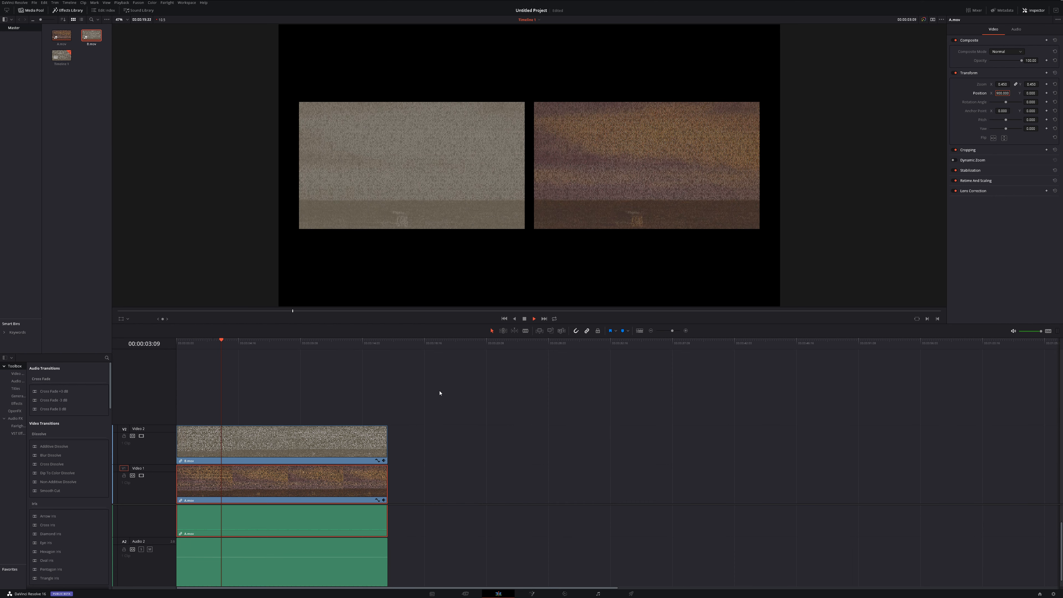